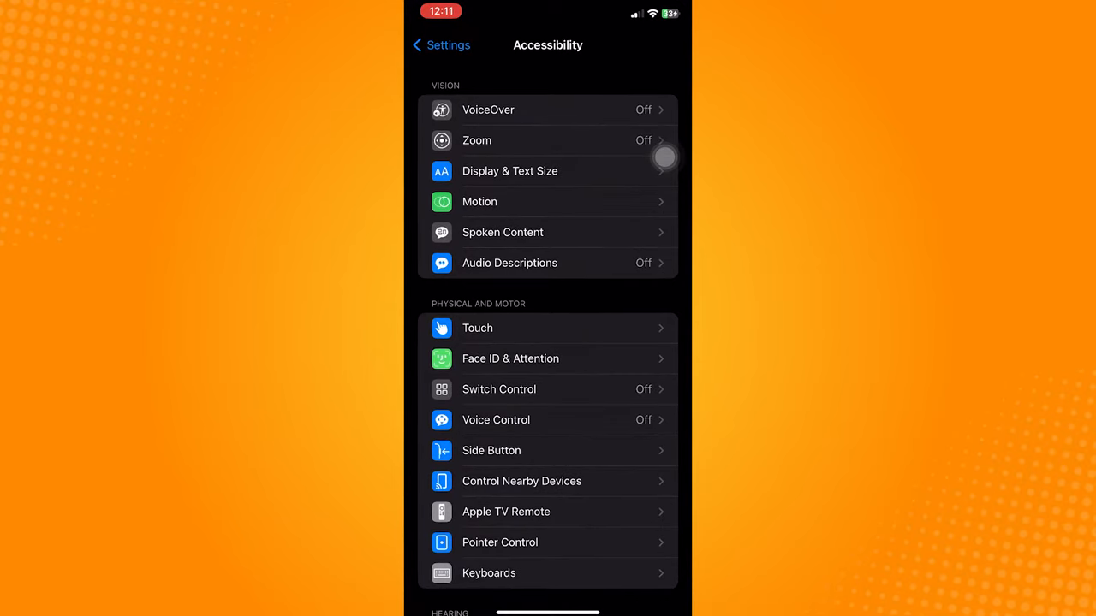
# Go back from Accessibility to the main Settings list
pyautogui.click(440, 45)
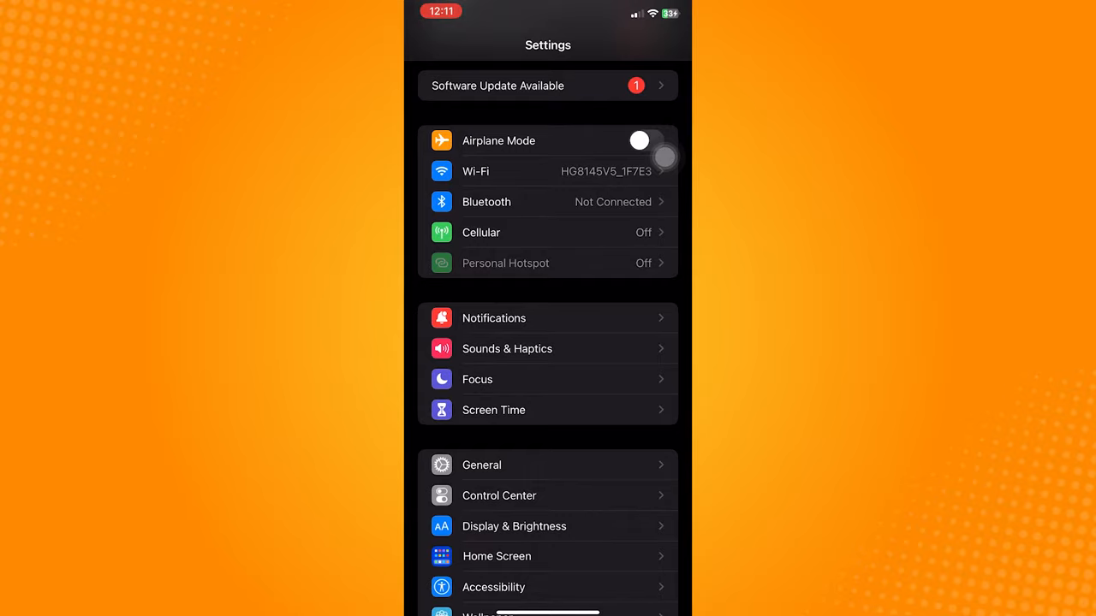
# Open Accessibility's Audio/Visual page with Phone Noise Cancellation on
pyautogui.scroll(-3)
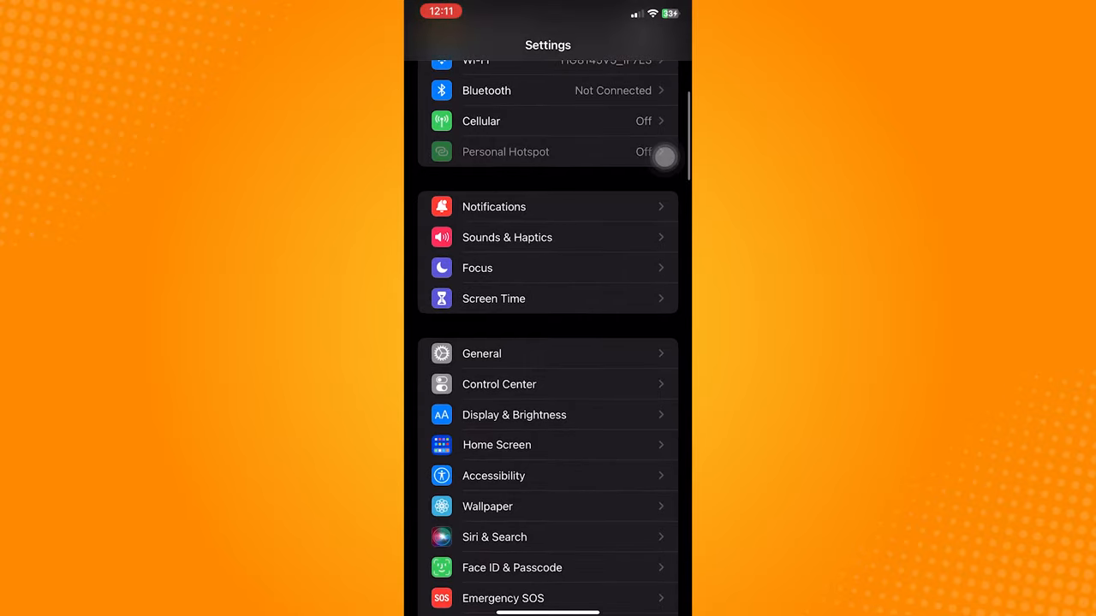
pyautogui.click(493, 476)
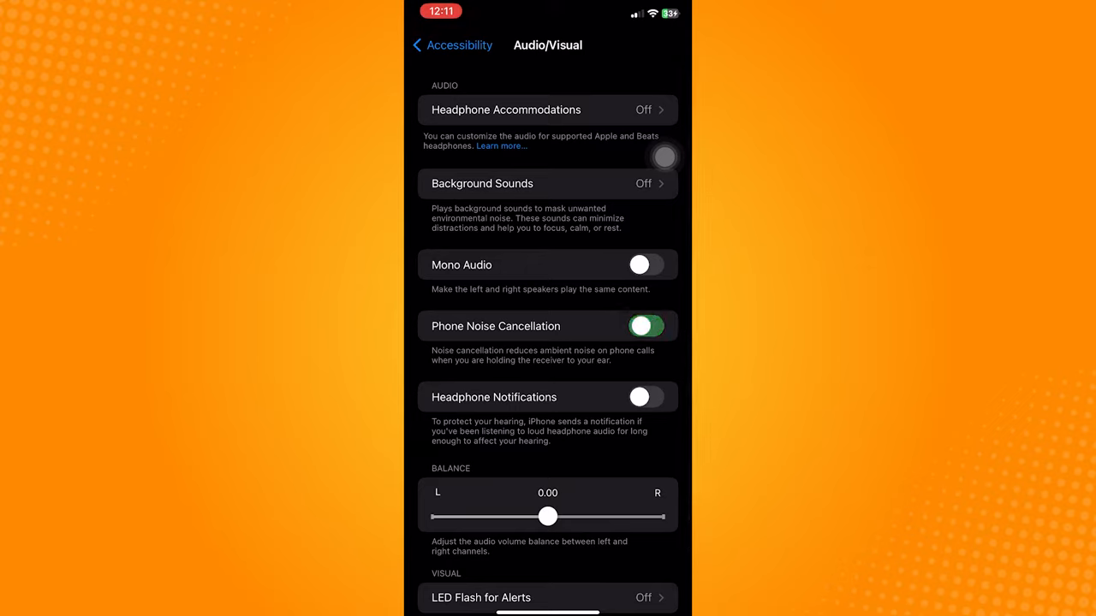
# Leave Audio/Visual settings to place a call and pull Control Center over it
pyautogui.click(645, 327)
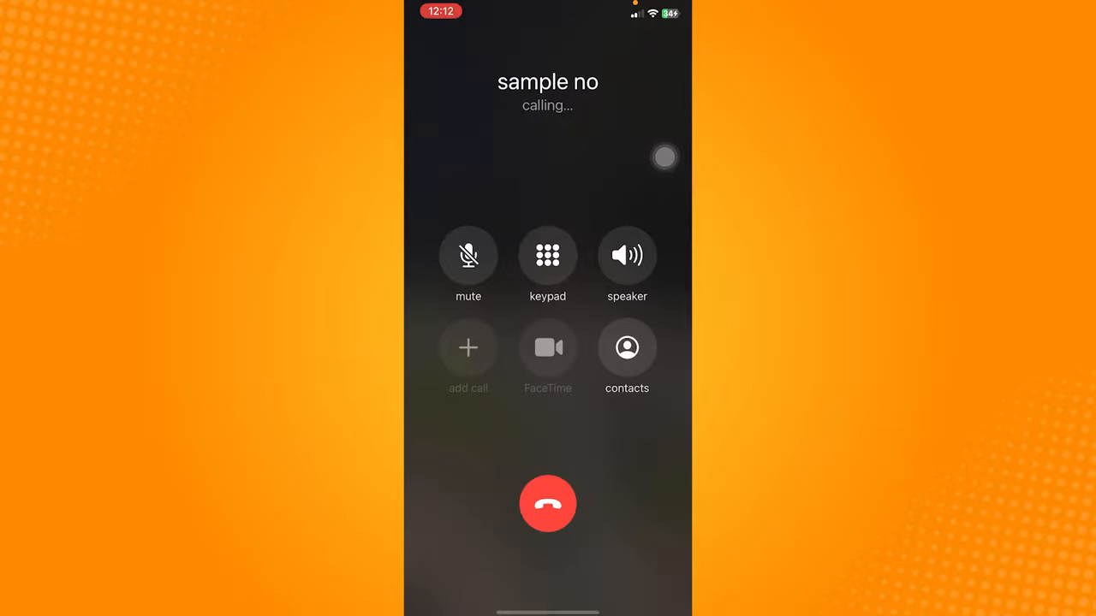
pyautogui.moveTo(672, 13); pyautogui.dragTo(672, 171)
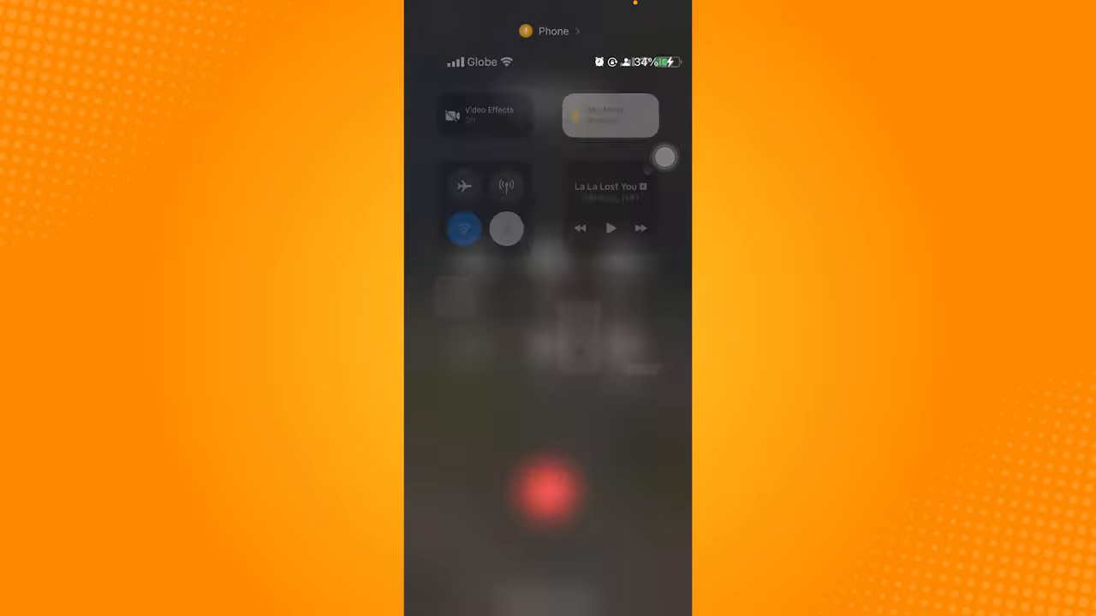